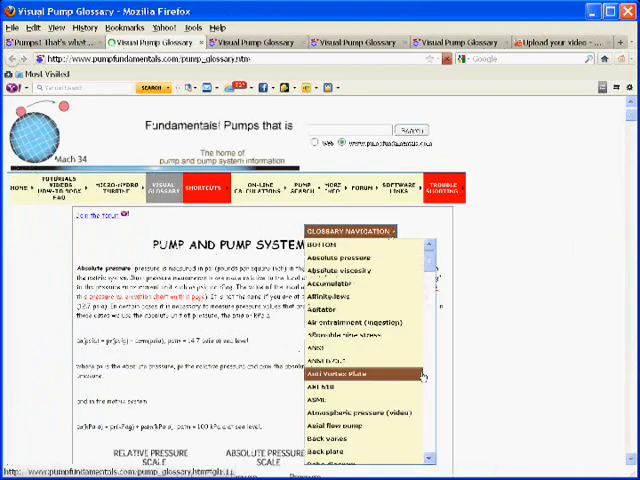
scroll("down", 3)
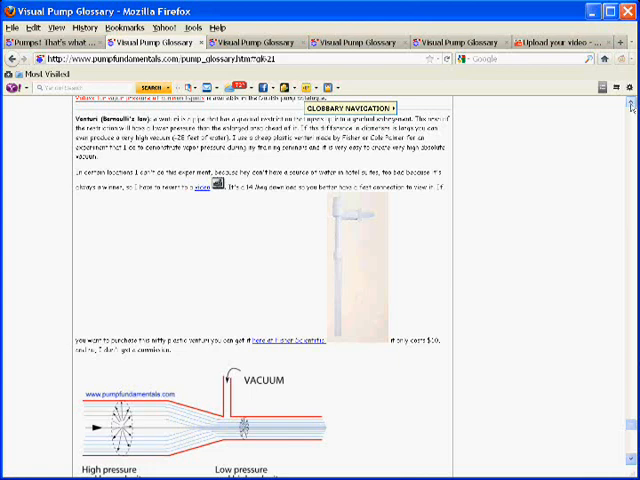
scroll("down", 3)
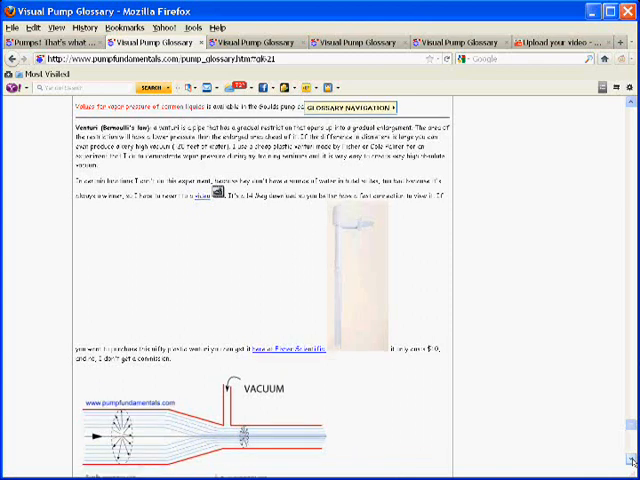
scroll("down", 3)
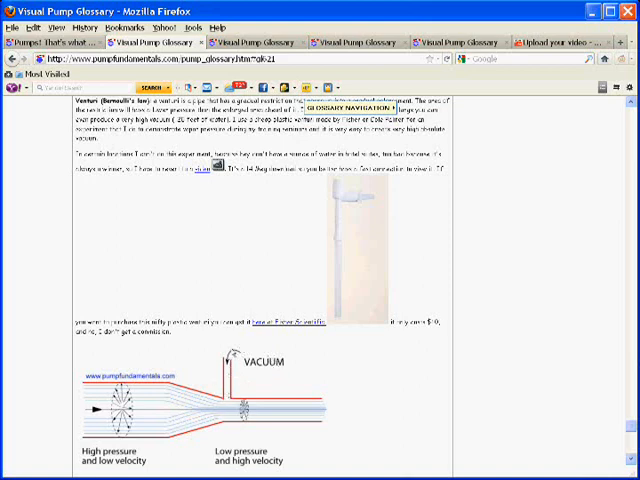
mouse_move(340, 346)
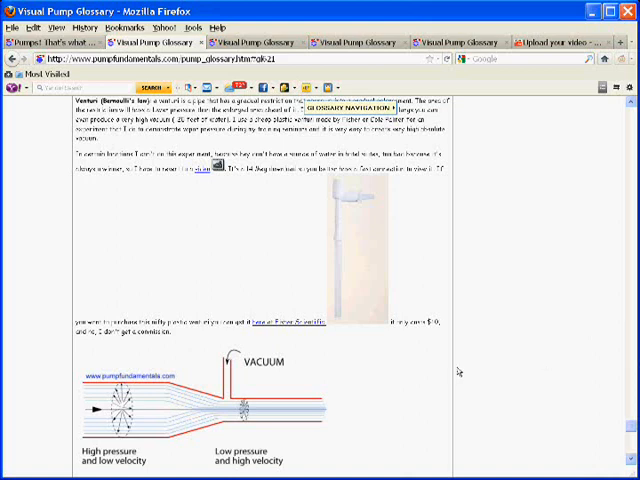
mouse_move(376, 378)
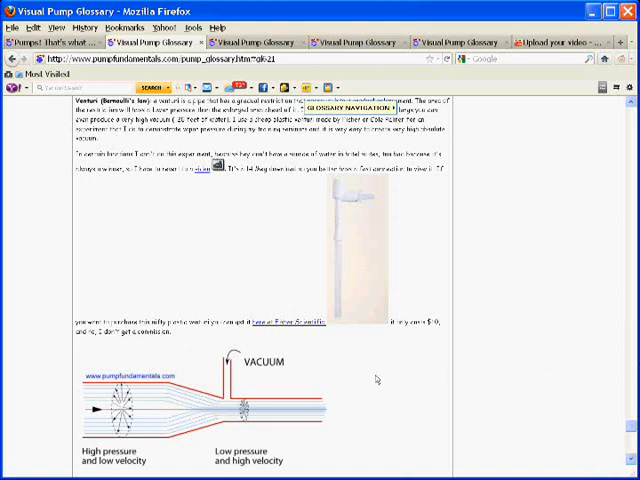
mouse_move(392, 424)
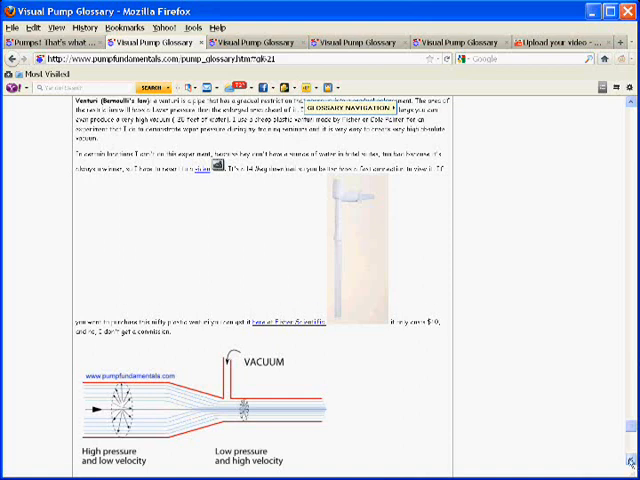
scroll("down", 3)
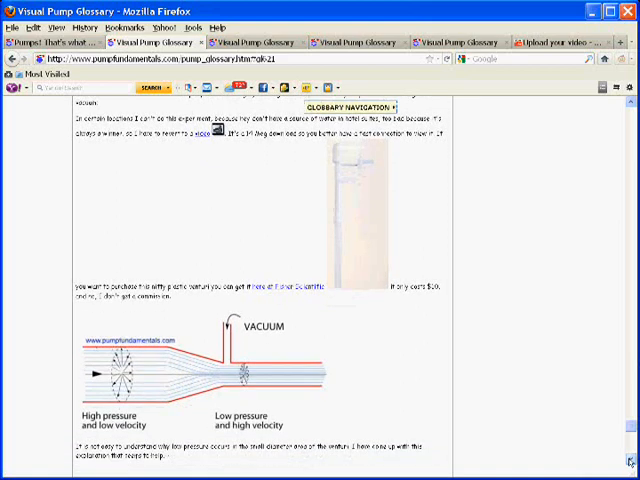
scroll("down", 3)
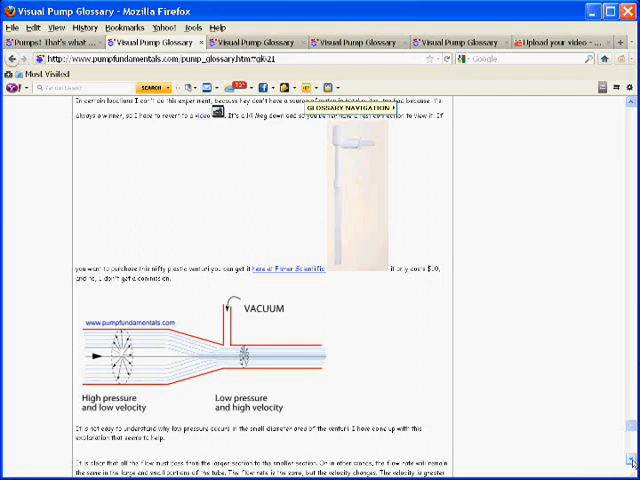
scroll("down", 3)
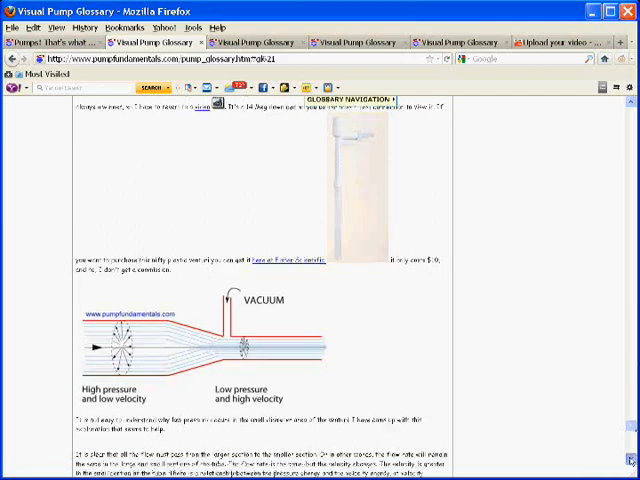
scroll("down", 3)
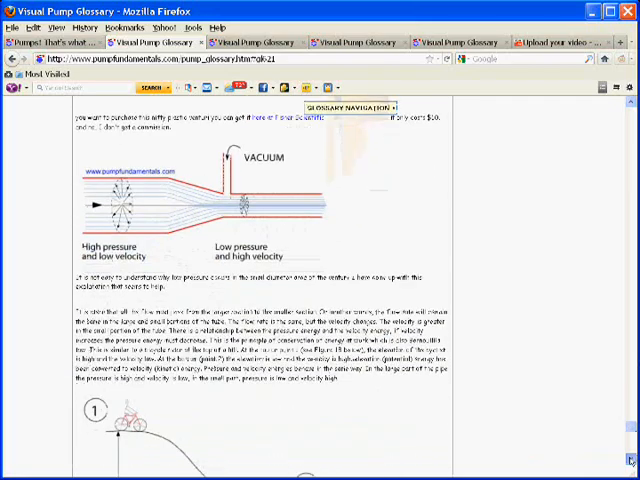
scroll("down", 3)
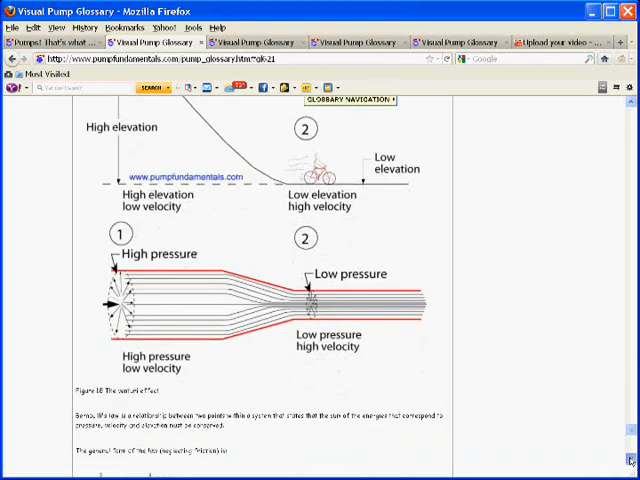
scroll("down", 3)
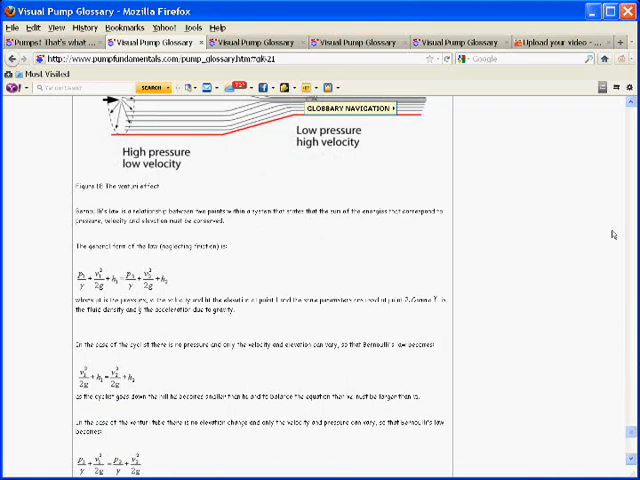
scroll("down", 3)
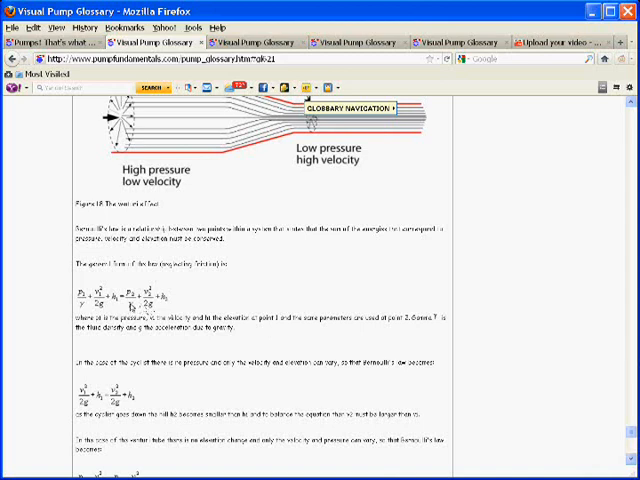
scroll("down", 3)
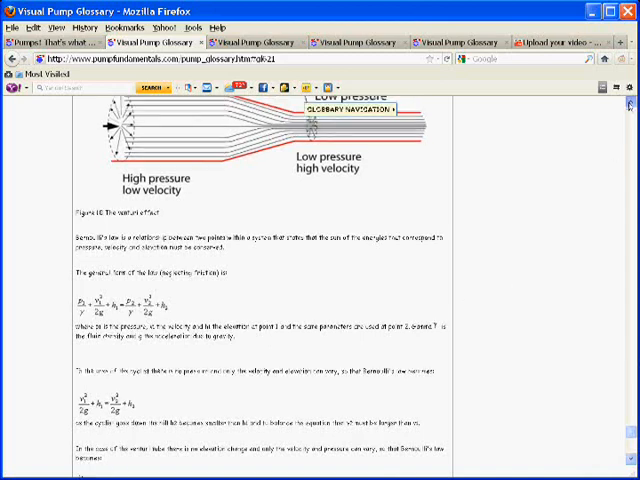
scroll("down", 3)
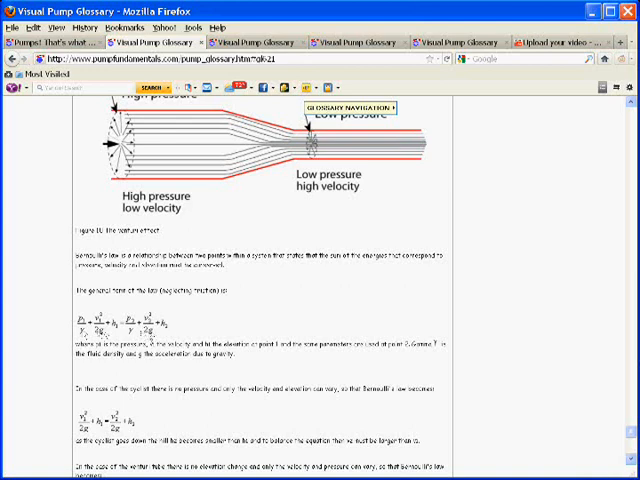
scroll("down", 3)
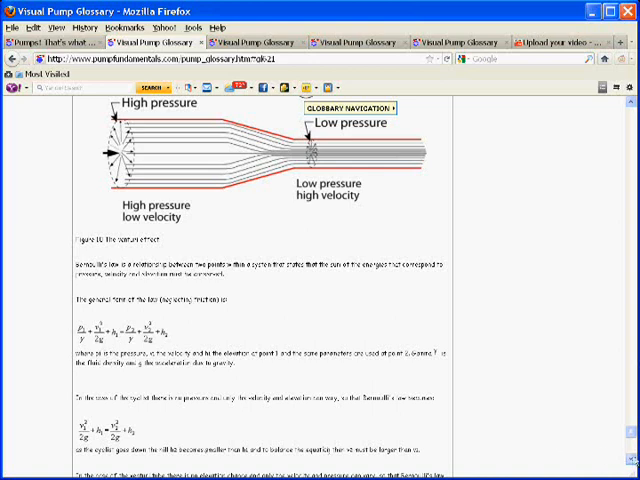
scroll("down", 3)
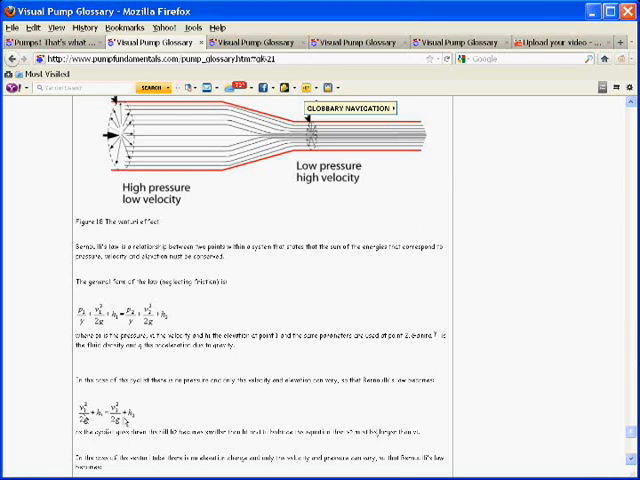
scroll("down", 3)
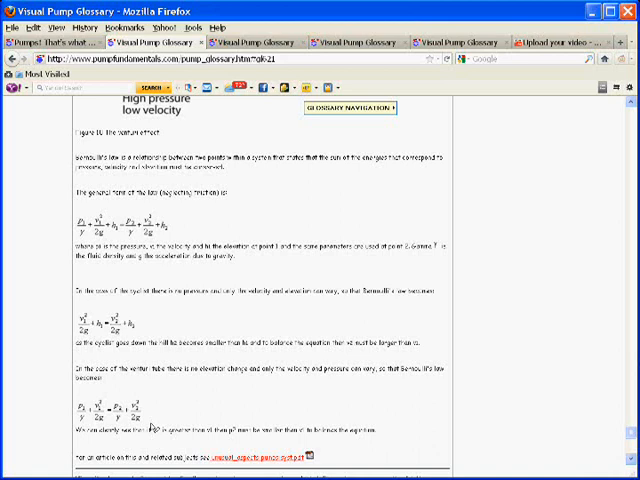
mouse_move(136, 424)
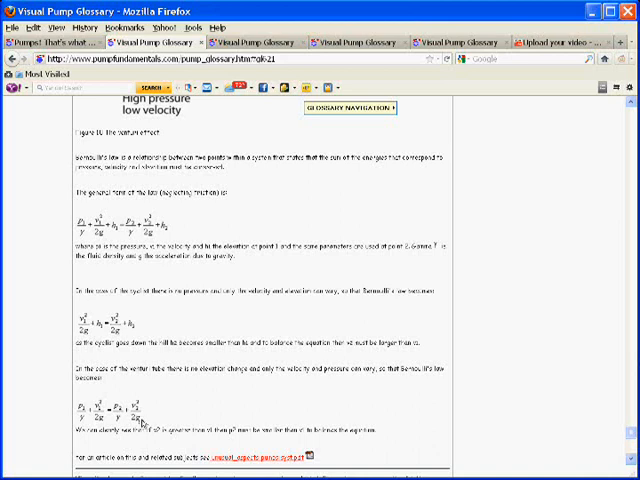
mouse_move(136, 420)
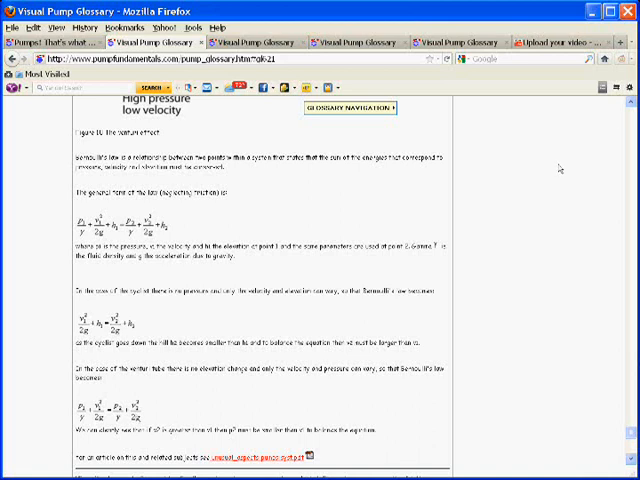
scroll("up", 3)
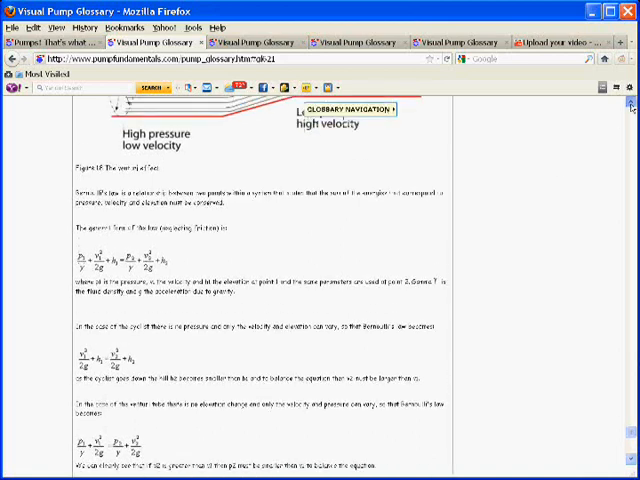
scroll("down", 3)
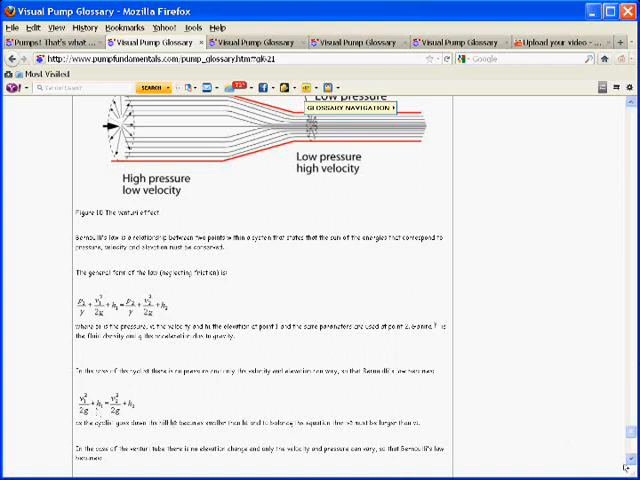
scroll("down", 3)
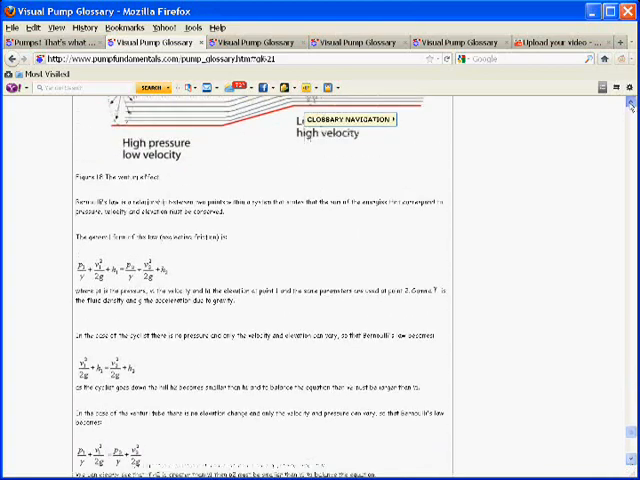
scroll("up", 3)
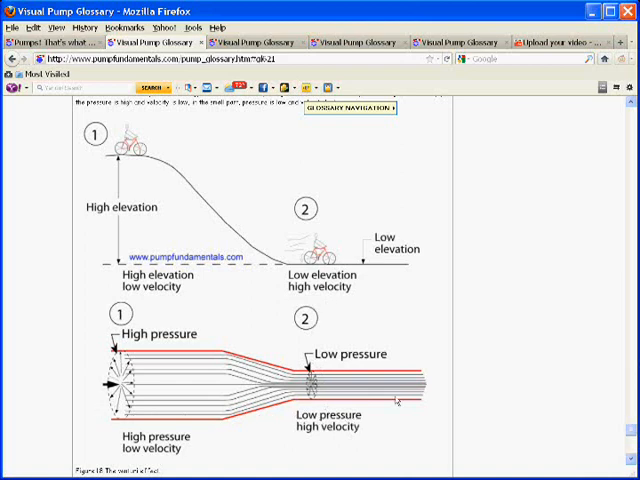
mouse_move(198, 276)
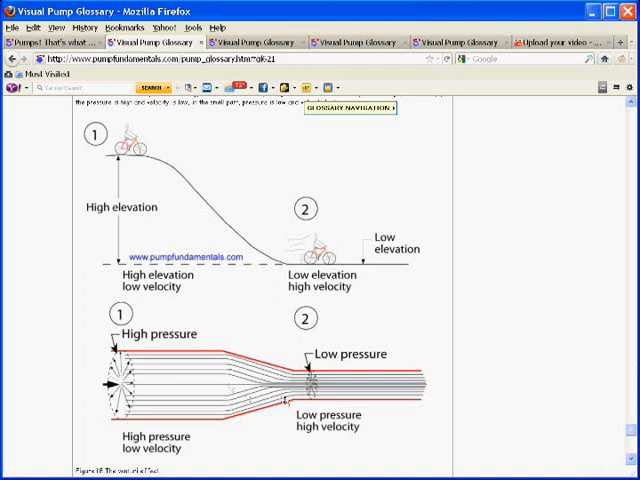
mouse_move(216, 184)
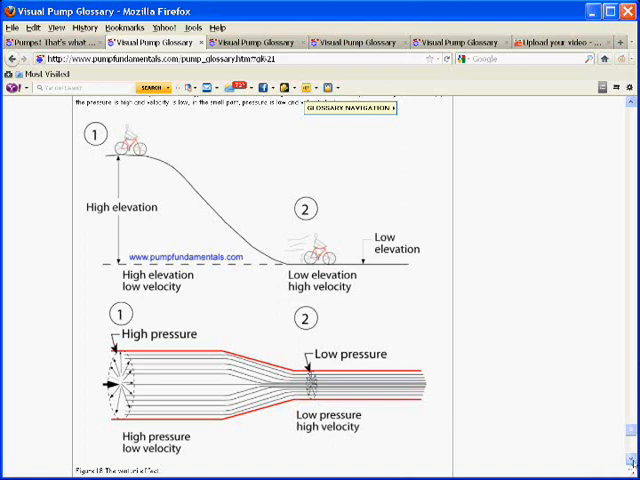
scroll("down", 3)
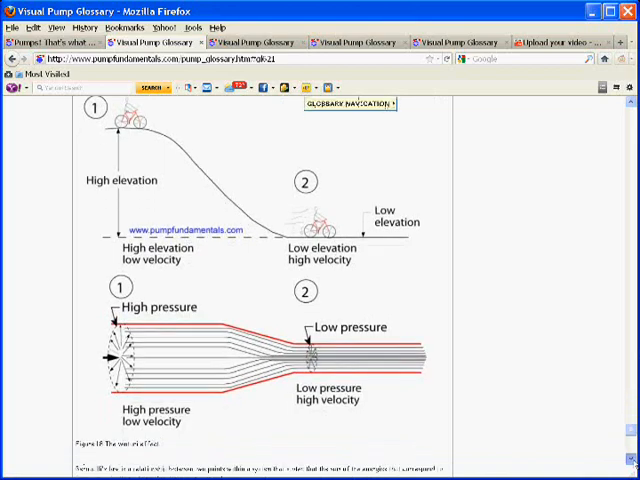
scroll("down", 3)
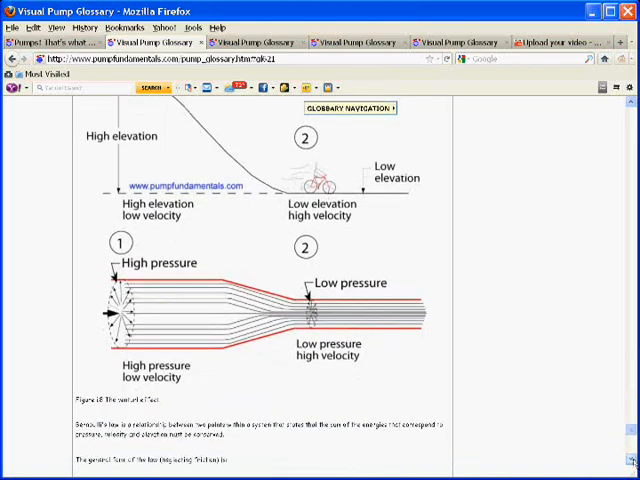
scroll("down", 3)
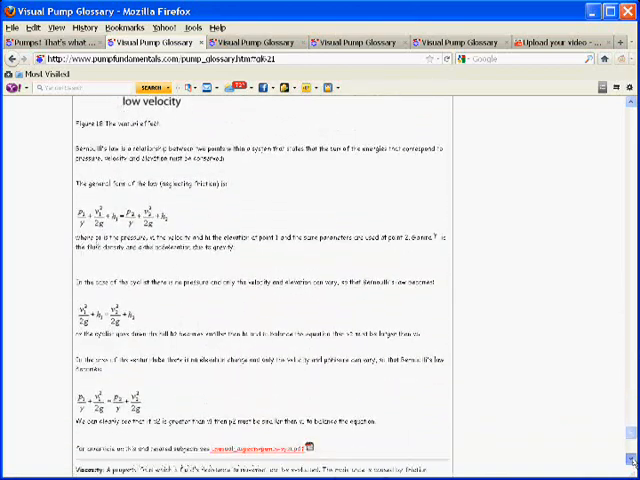